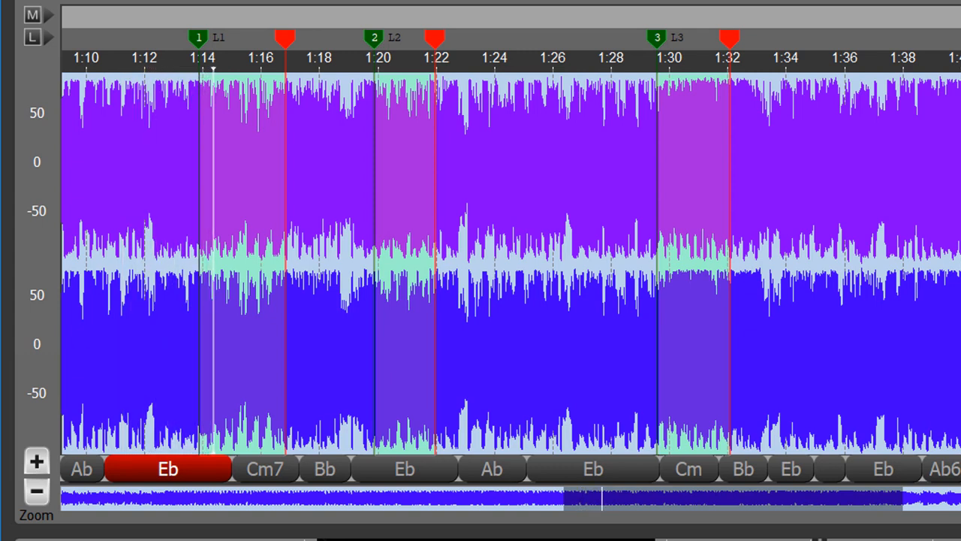
Step: Turn the Loop switch off, play through loop regions L1–L3, then pause
left_click(267, 469)
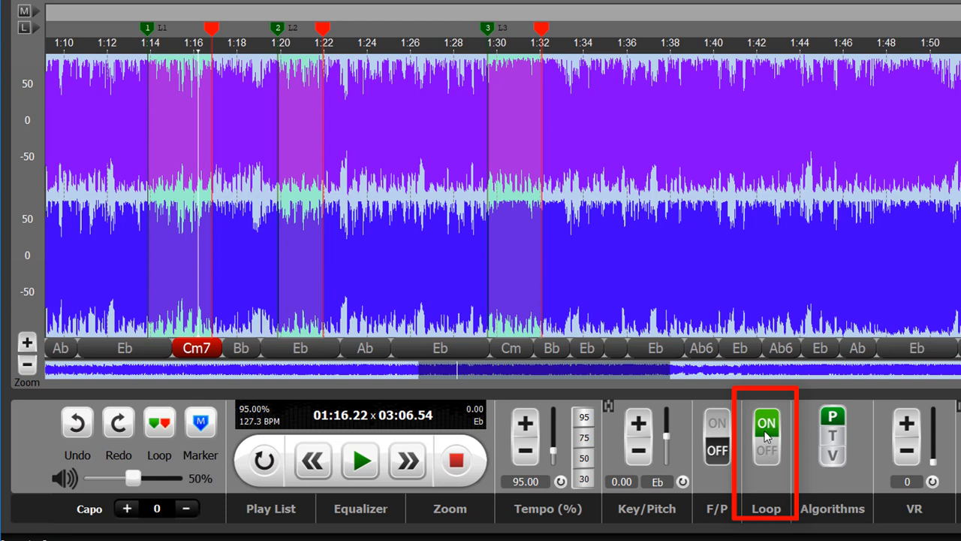
left_click(765, 449)
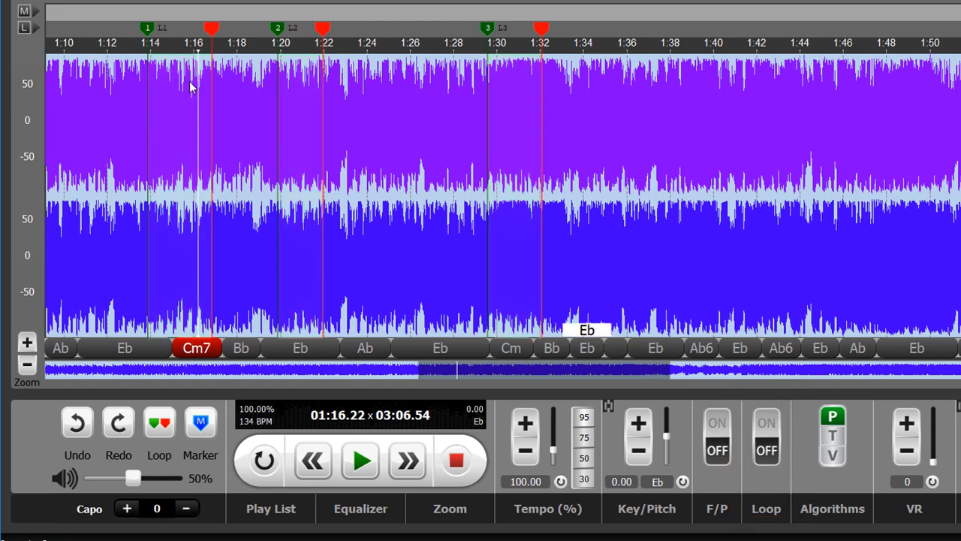
mouse_move(228, 93)
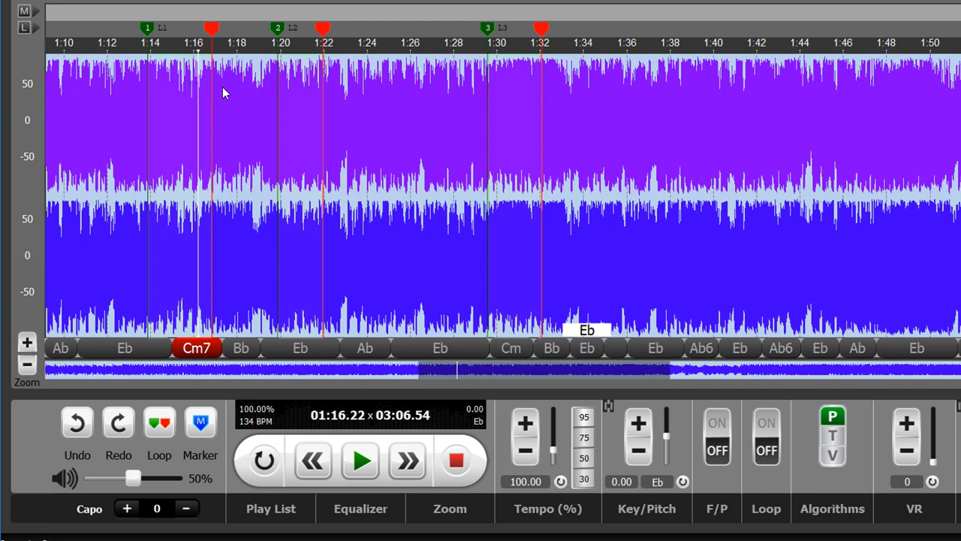
mouse_move(140, 30)
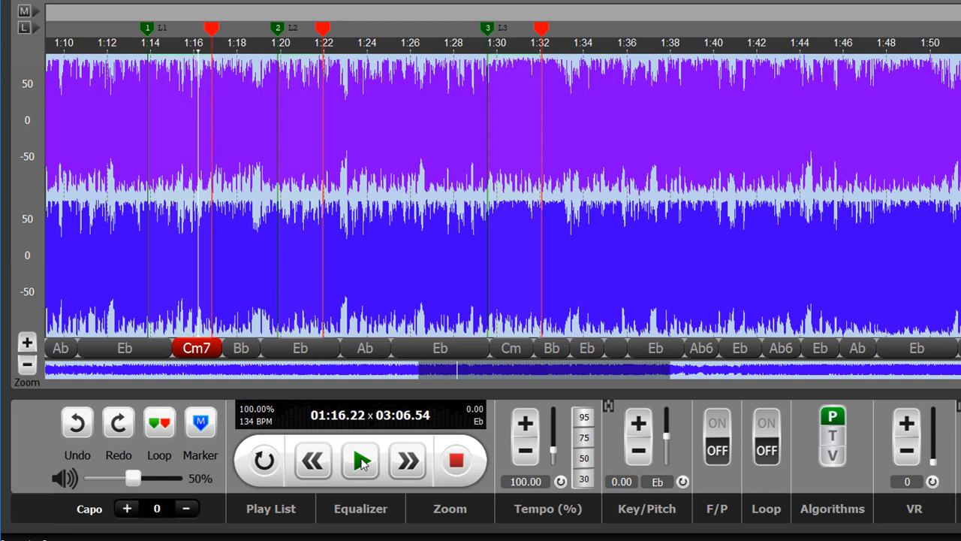
left_click(361, 460)
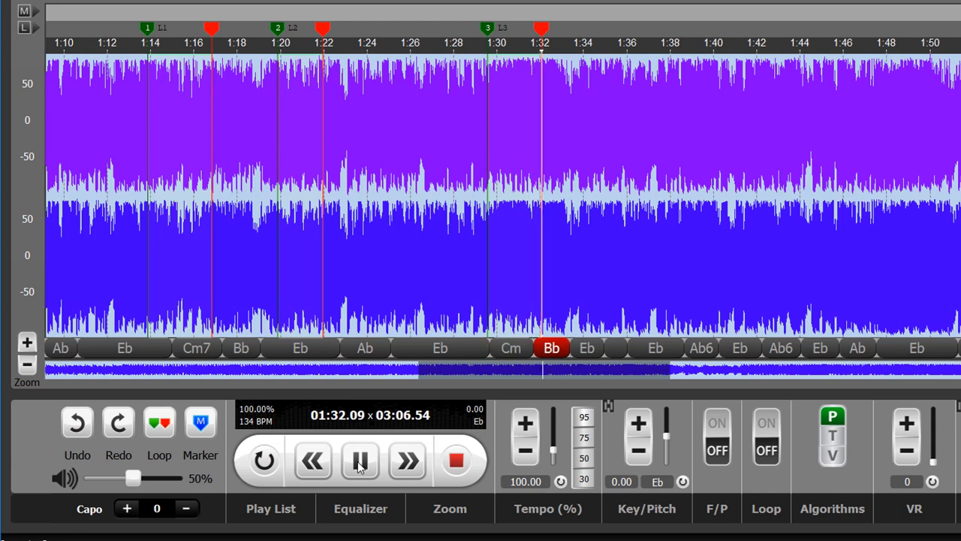
left_click(357, 462)
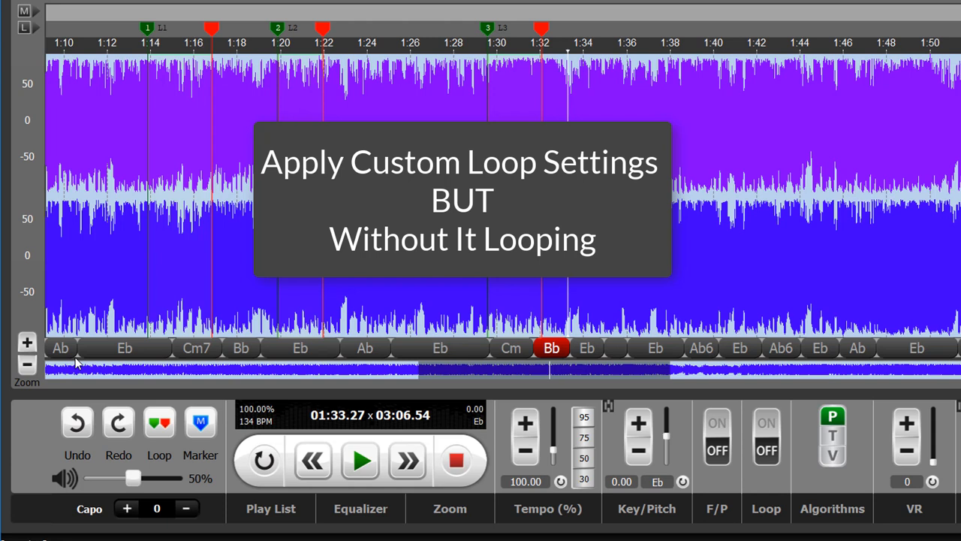
mouse_move(315, 52)
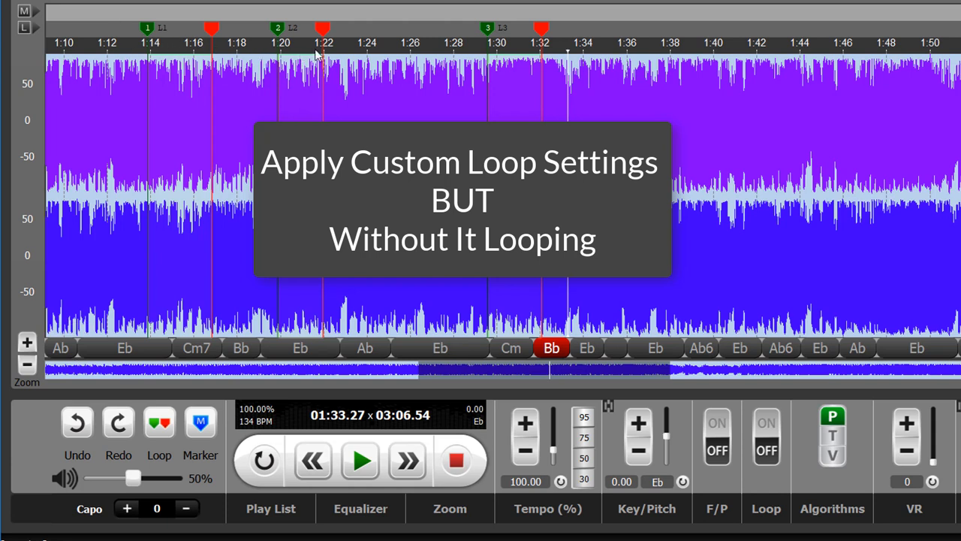
mouse_move(293, 44)
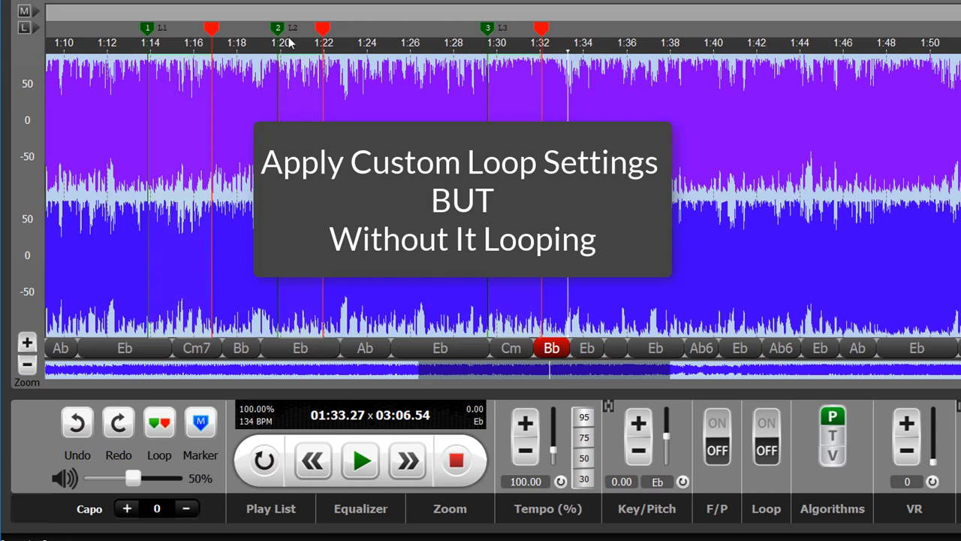
mouse_move(204, 81)
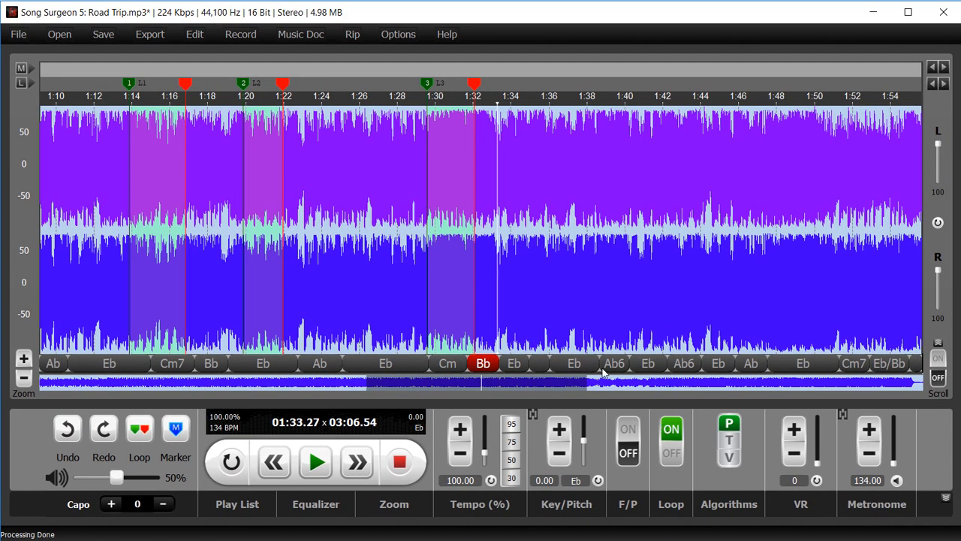
mouse_move(613, 362)
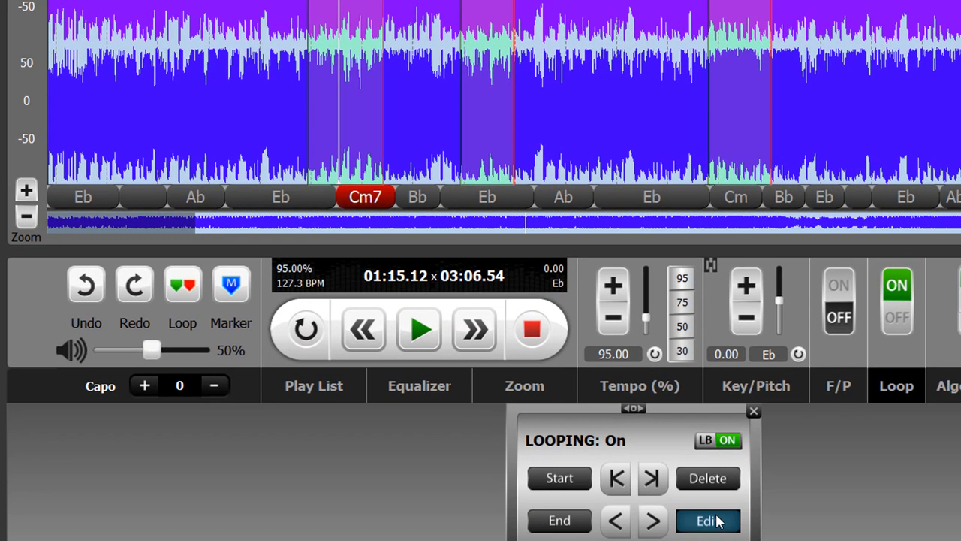
Step: Change loop count from -1 to 0 for the 95%, 50% and 75% tempo loops
left_click(707, 520)
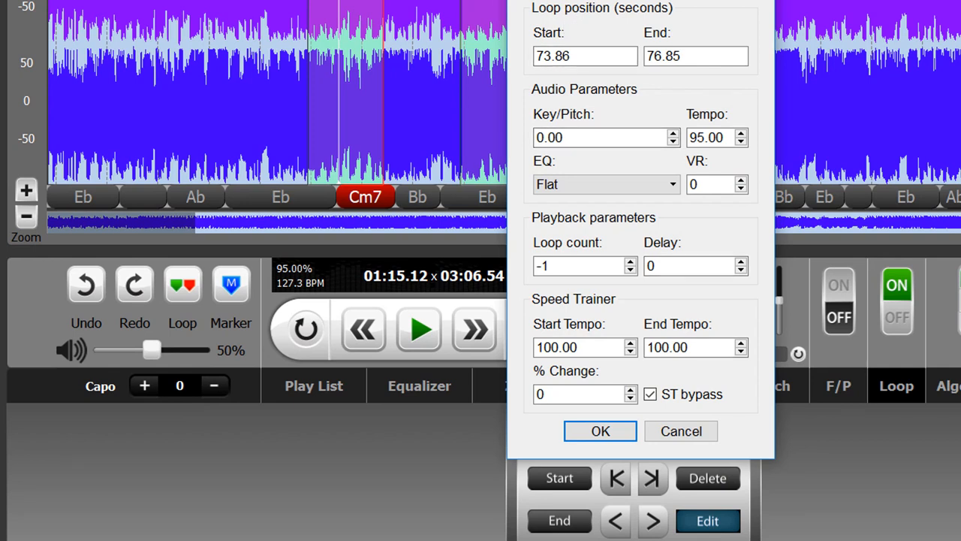
left_click(578, 266)
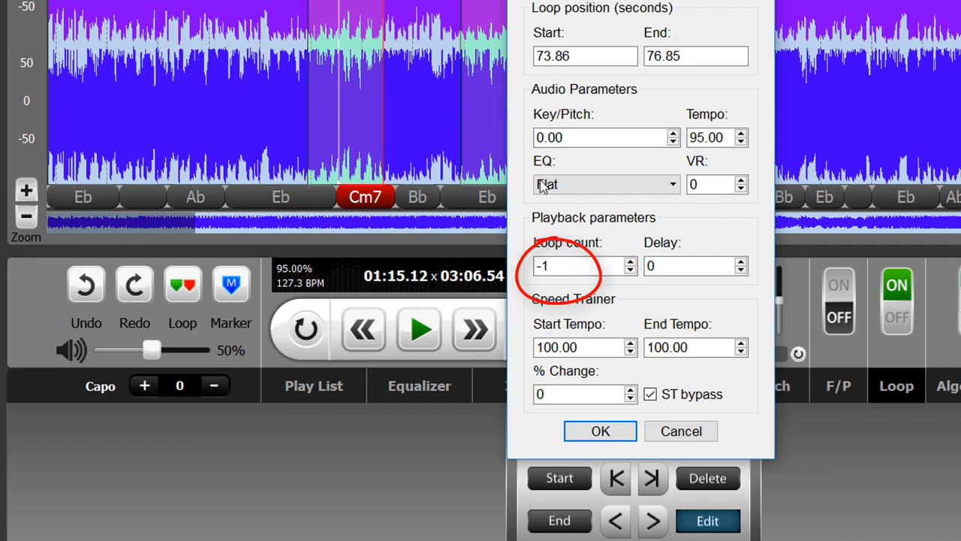
left_click(574, 266)
type("0")
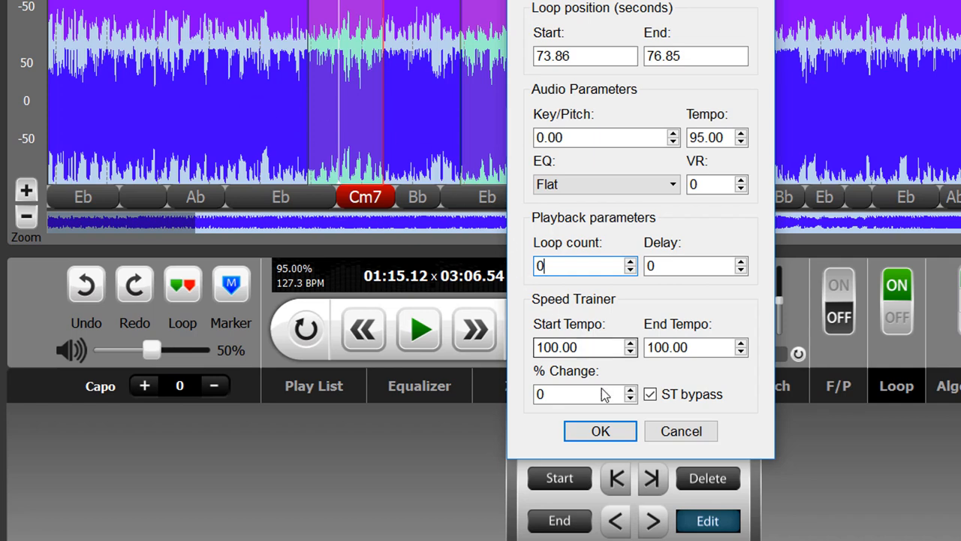
left_click(600, 430)
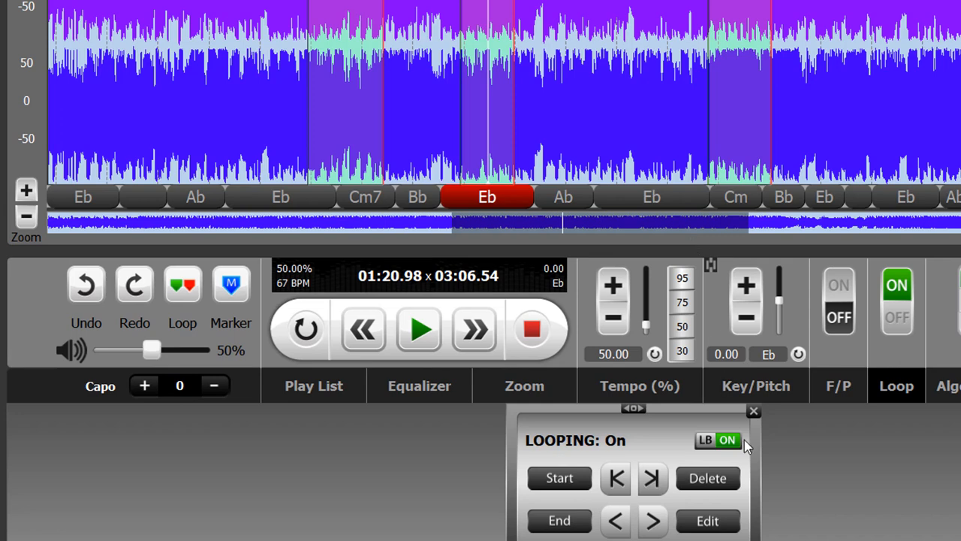
left_click(708, 520)
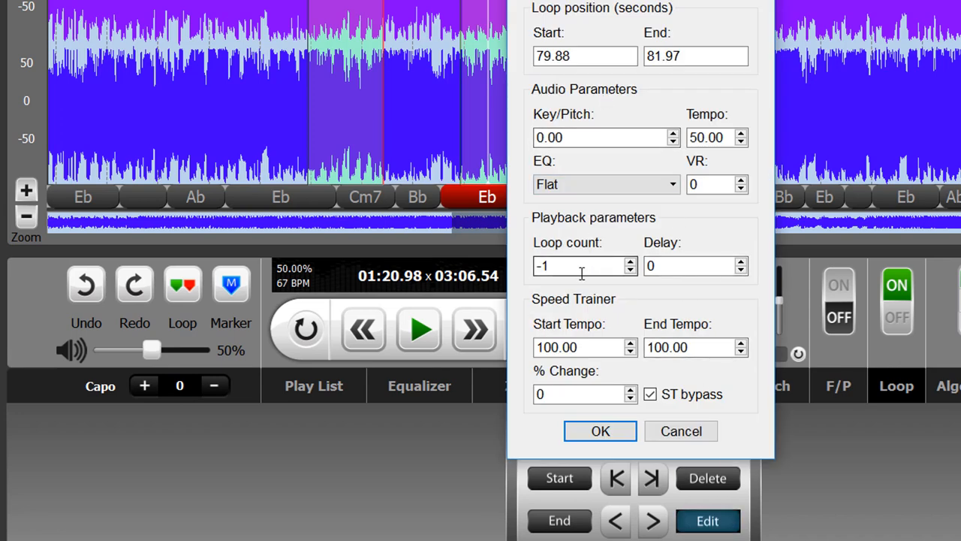
type("0")
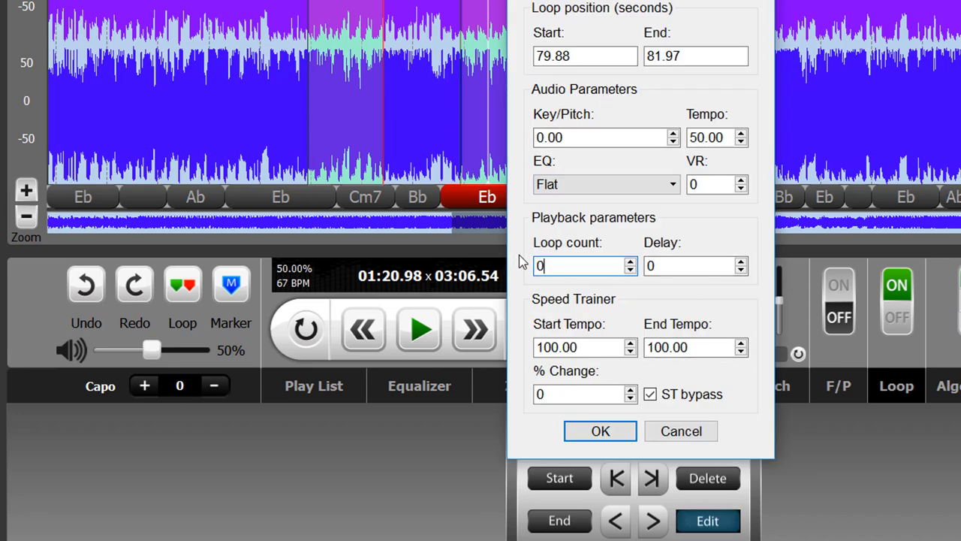
left_click(599, 430)
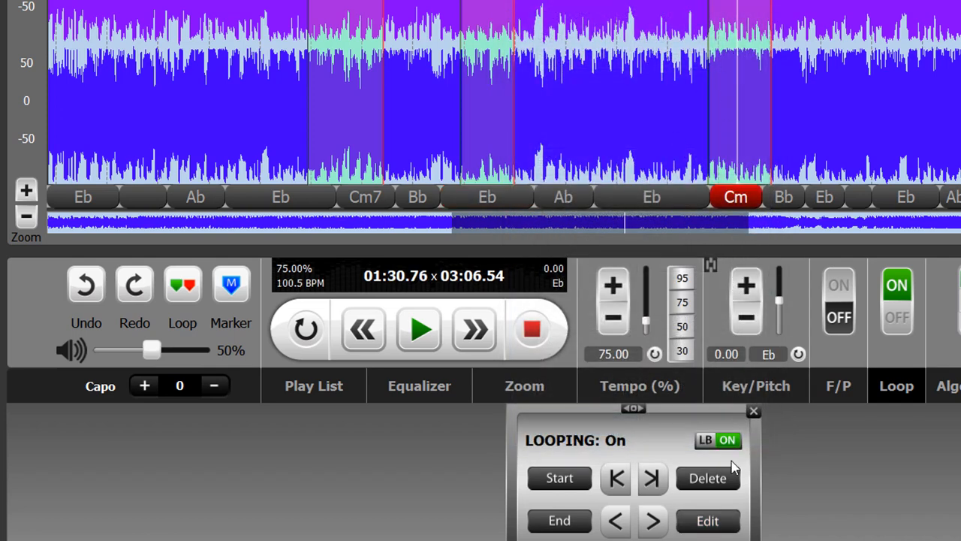
left_click(707, 521)
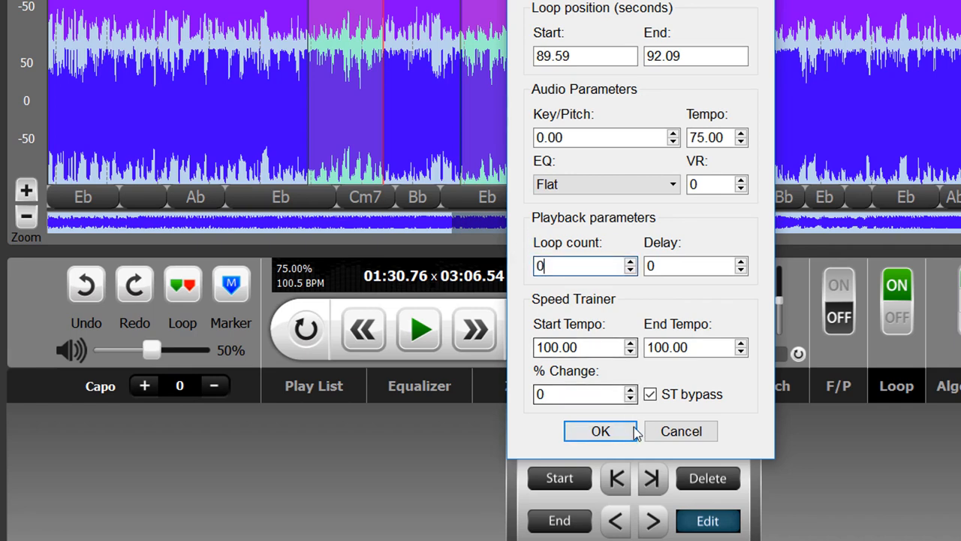
left_click(600, 431)
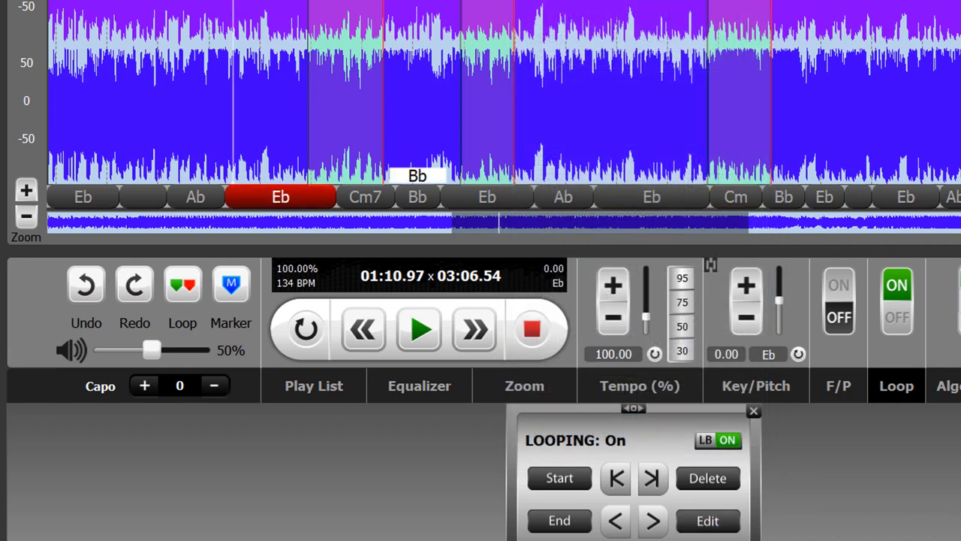
mouse_move(390, 152)
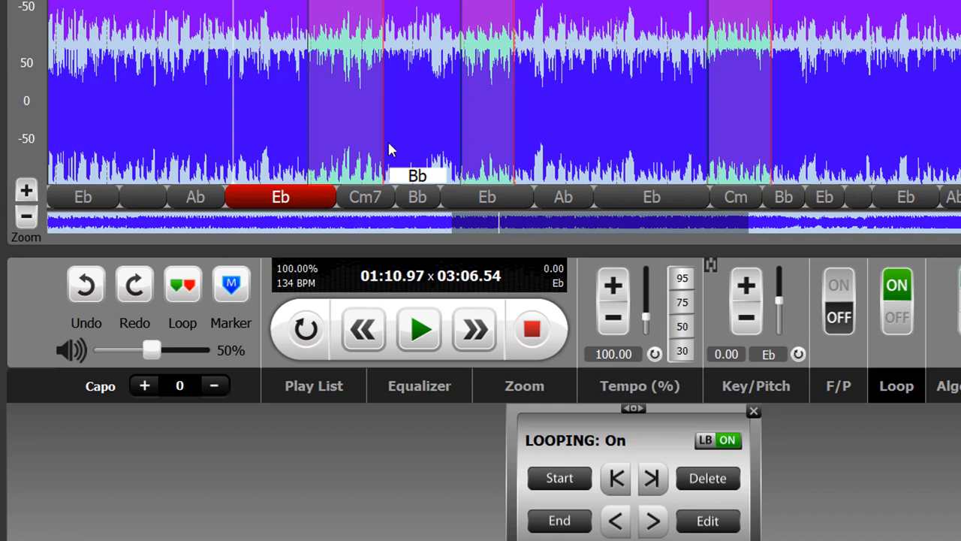
mouse_move(464, 16)
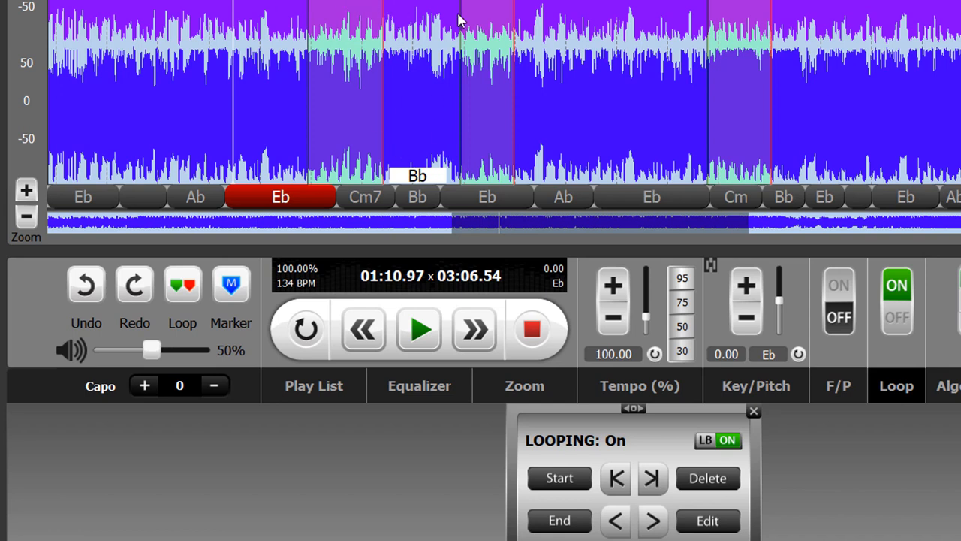
mouse_move(342, 7)
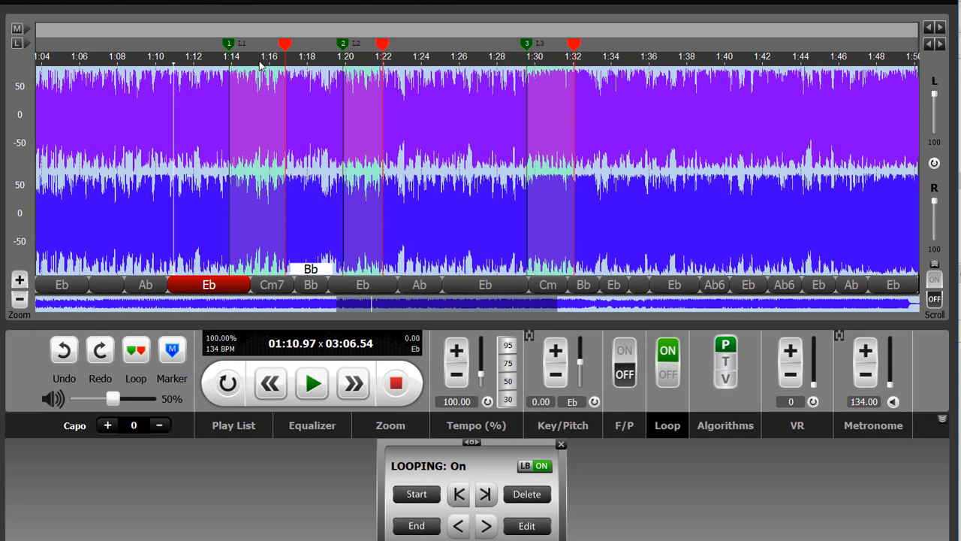
mouse_move(363, 71)
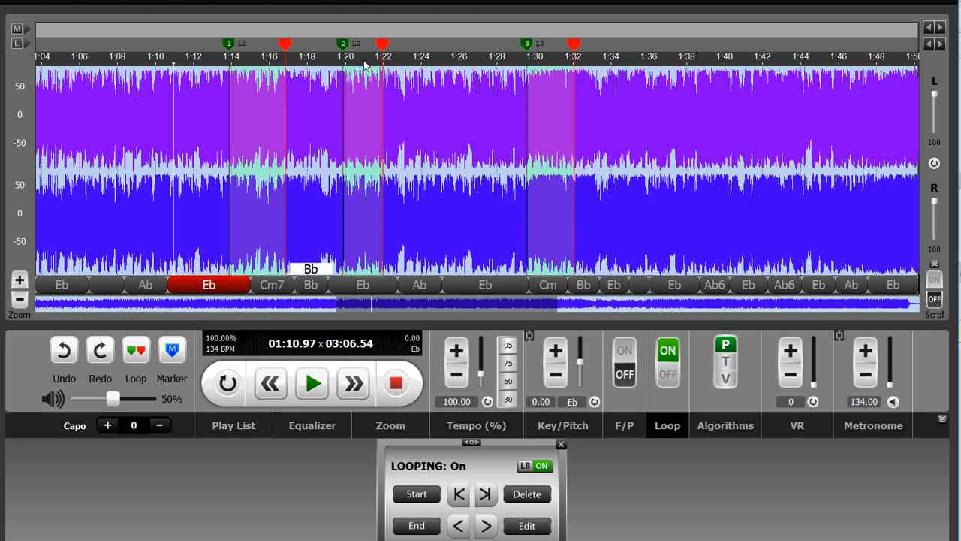
mouse_move(561, 62)
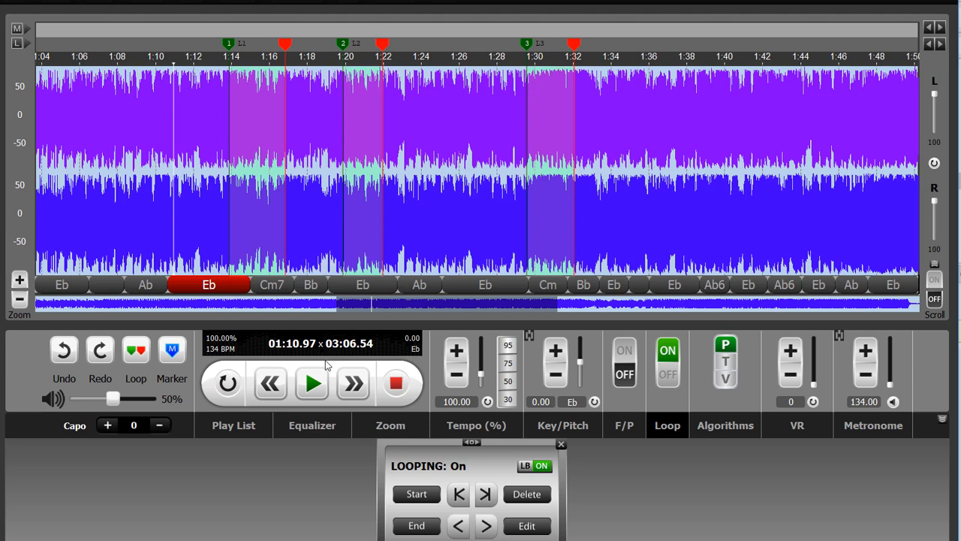
Step: Play the song from the 1:10 playhead, just before the first loop region
left_click(311, 383)
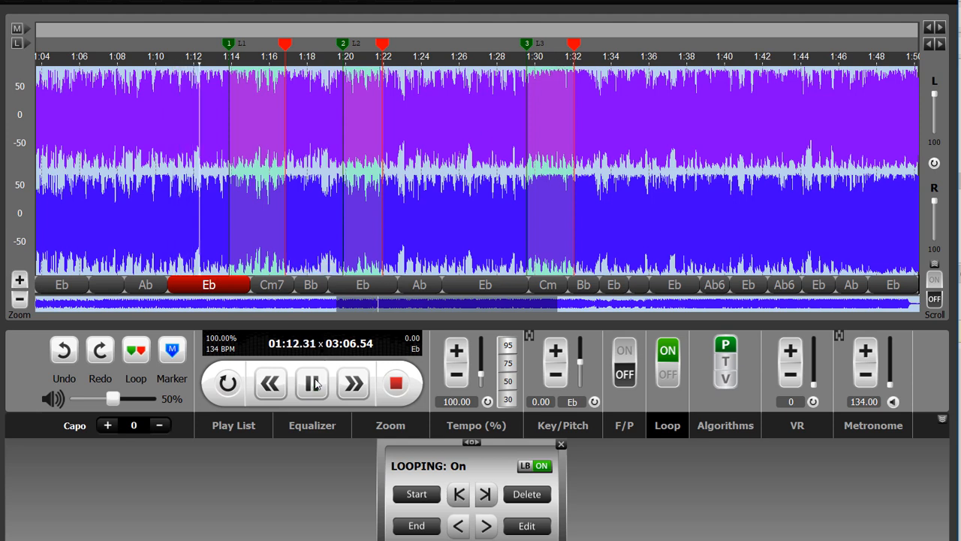